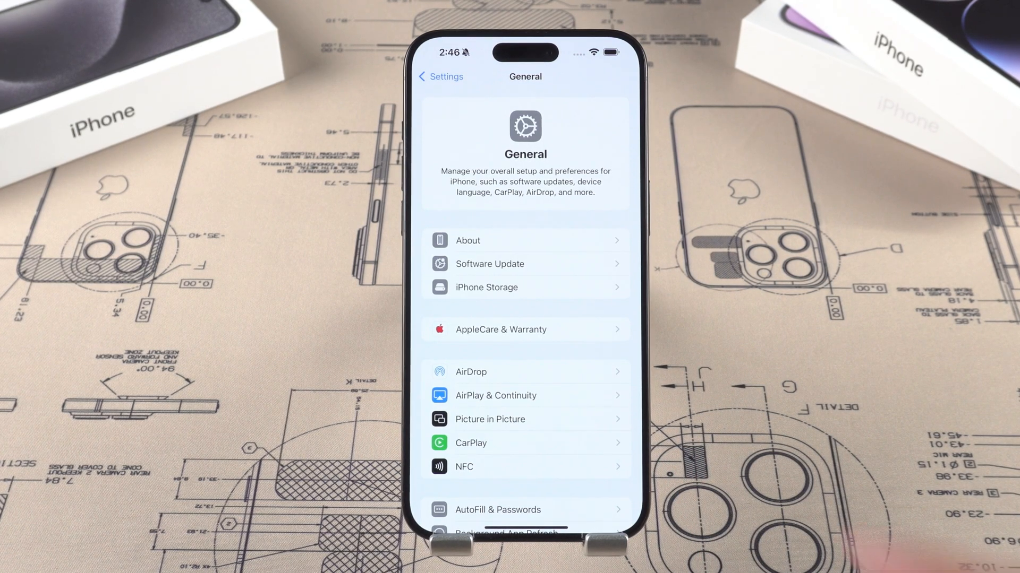
# - Check iPhone Mirroring under AirPlay & Continuity, then view Face ID & Passcode with passcode off
pyautogui.scroll(-3)
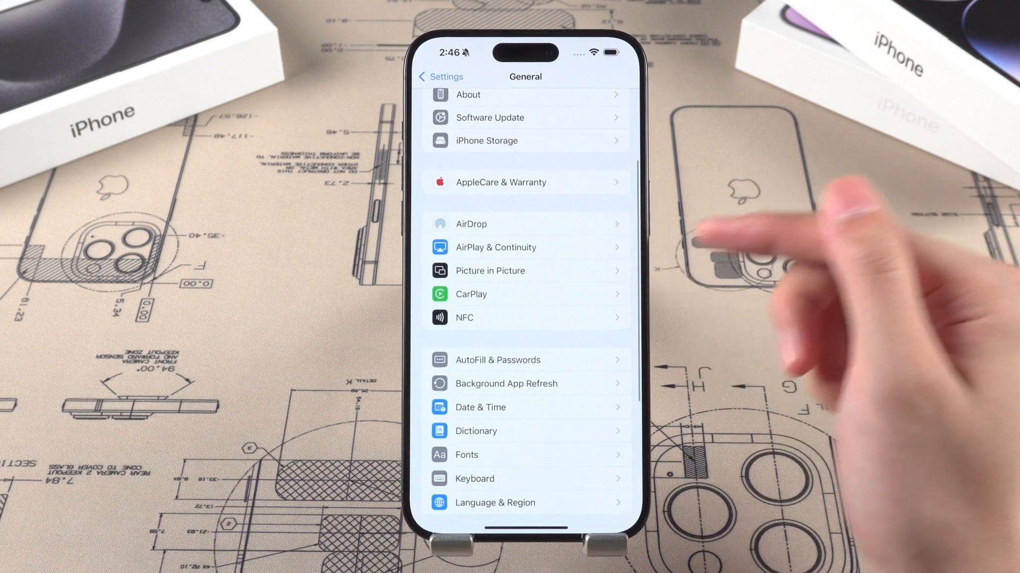
pyautogui.click(495, 247)
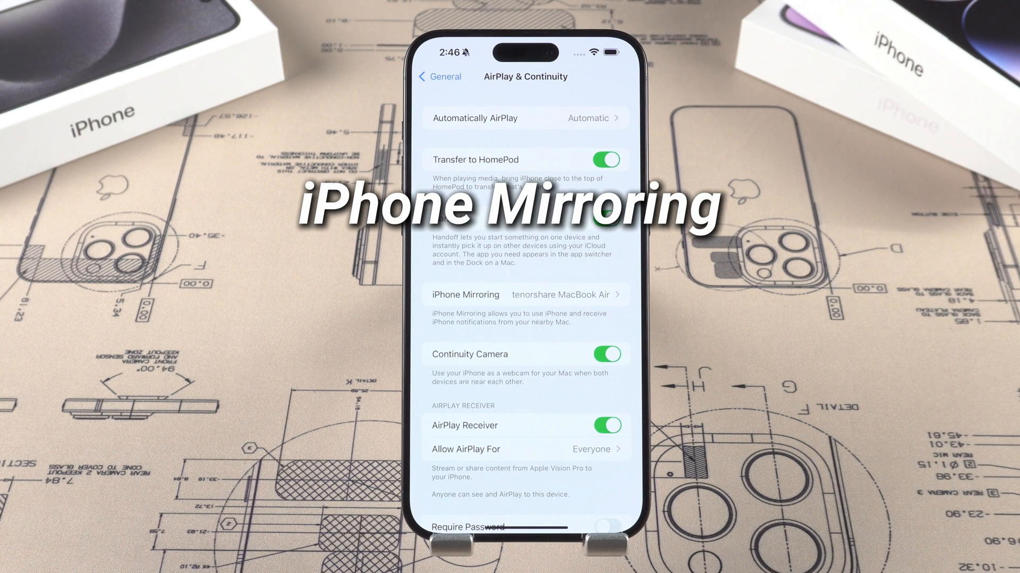
pyautogui.click(525, 295)
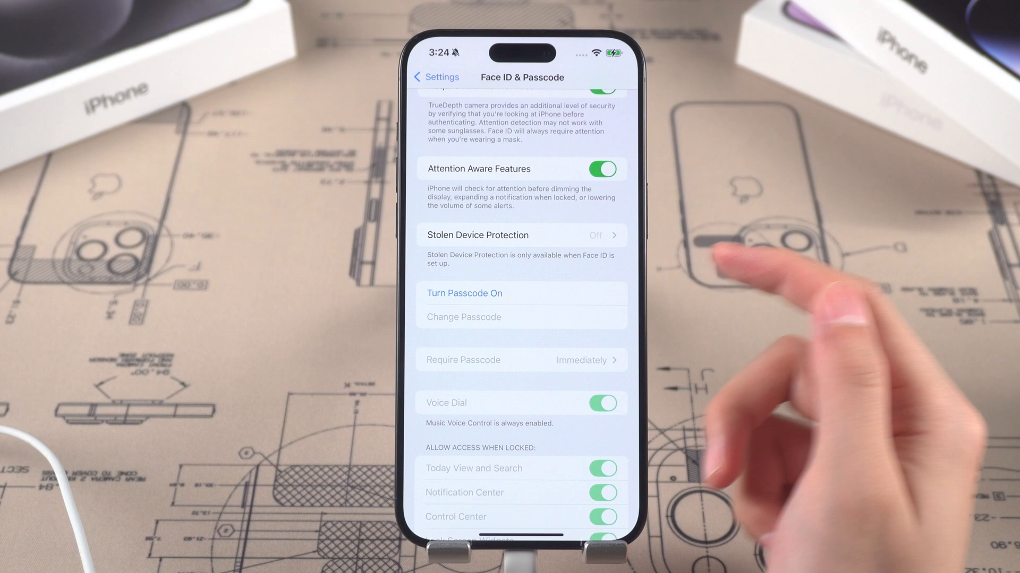
pyautogui.click(464, 293)
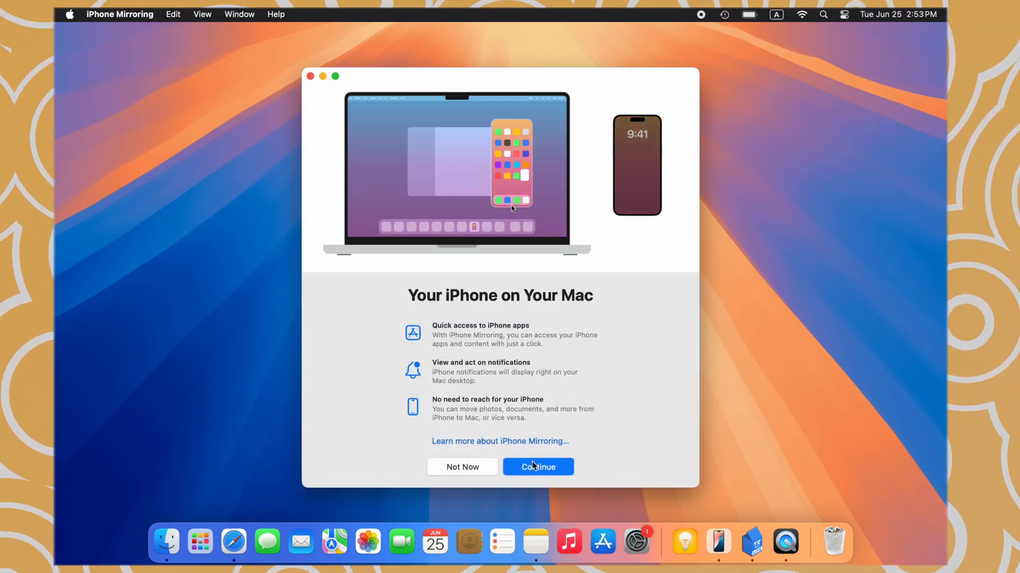
# - Continue past the iPhone Mirroring welcome screen to connect to Prototype 1
pyautogui.click(537, 466)
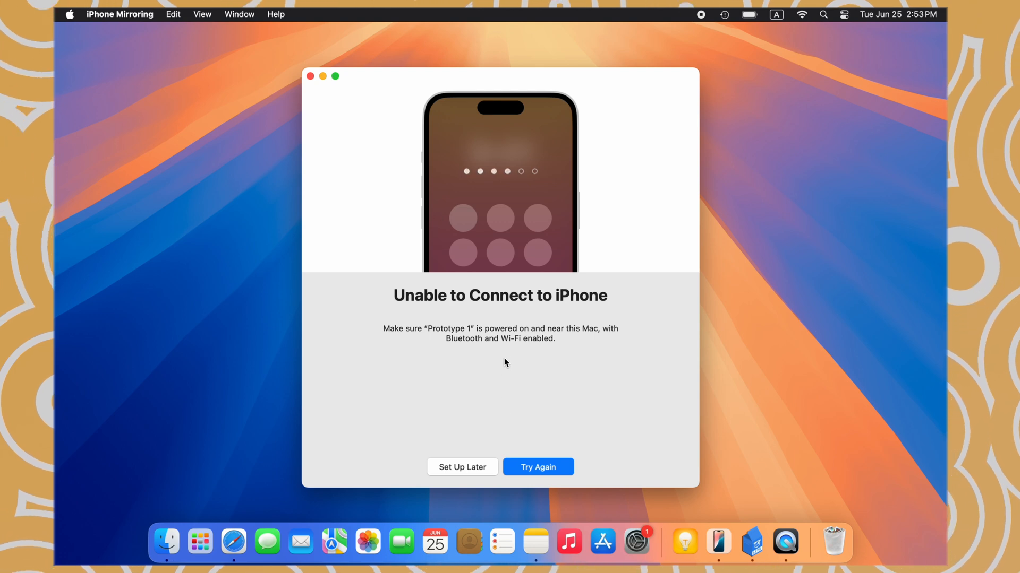
pyautogui.moveTo(516, 358)
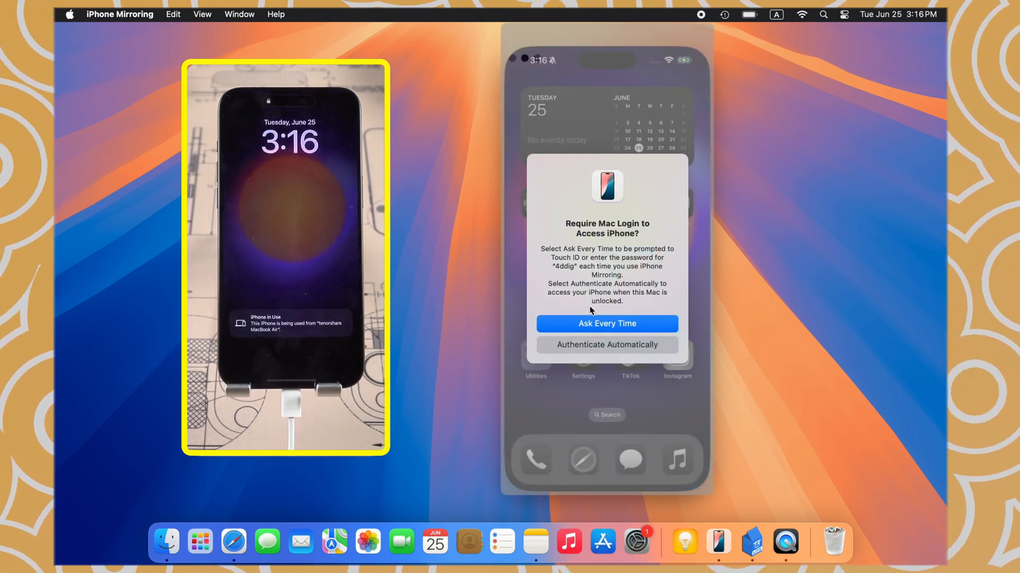
# - Choose Ask Every Time in the Require Mac Login to Access iPhone? dialog
pyautogui.click(605, 324)
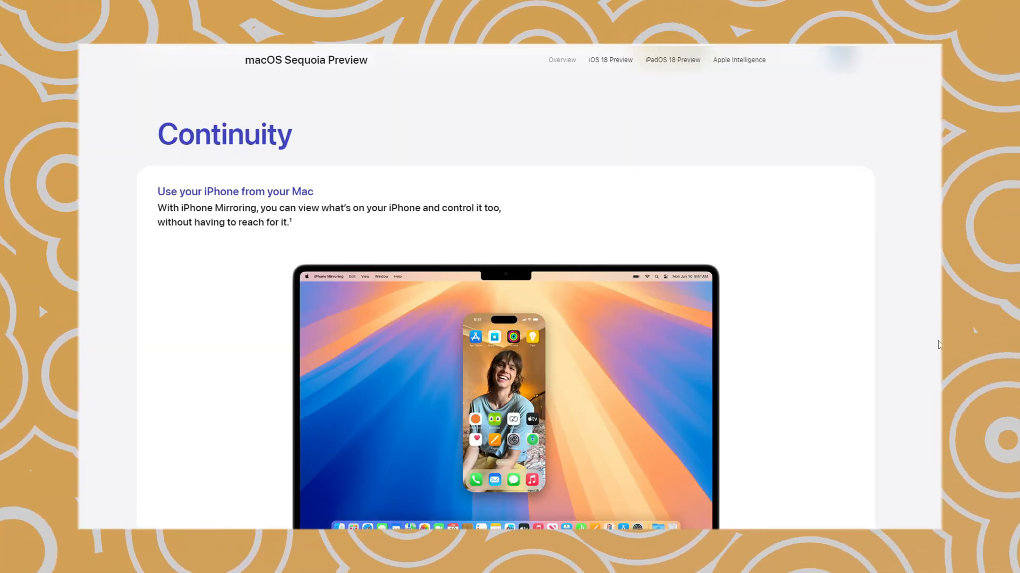
# - Scroll the macOS Sequoia Preview page down to Continuity's drag and drop feature
pyautogui.scroll(-3)
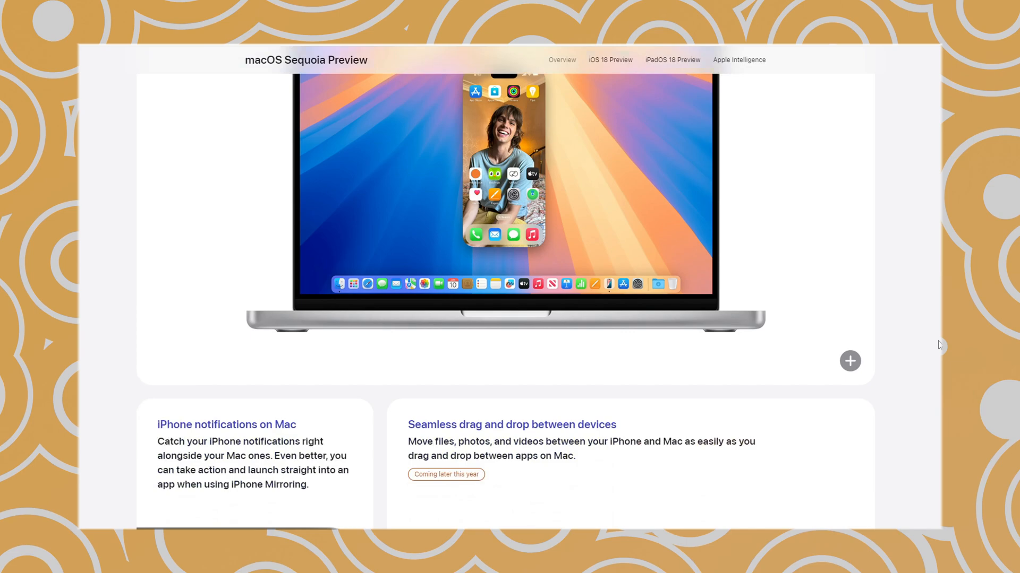
pyautogui.scroll(-3)
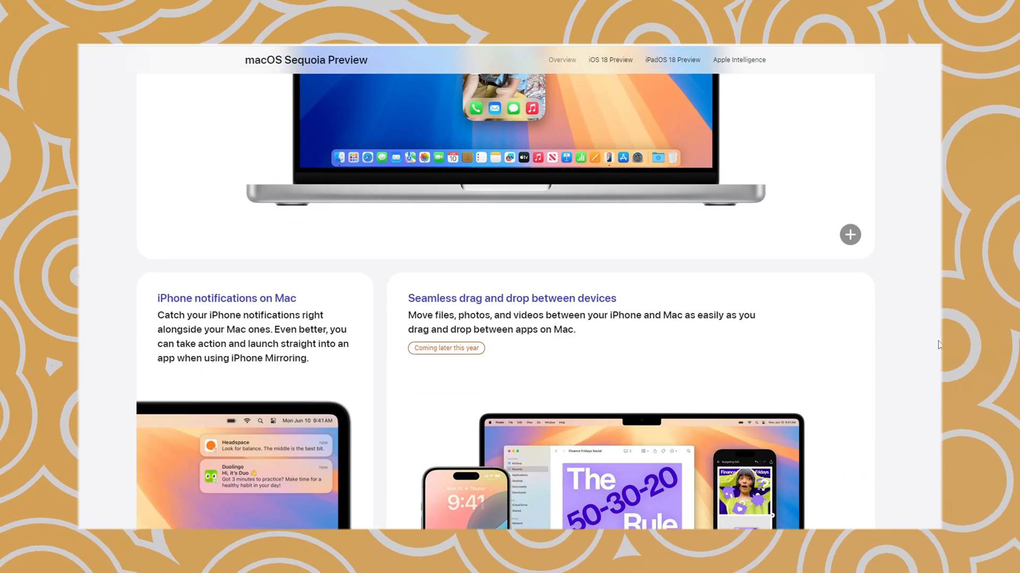
pyautogui.scroll(-3)
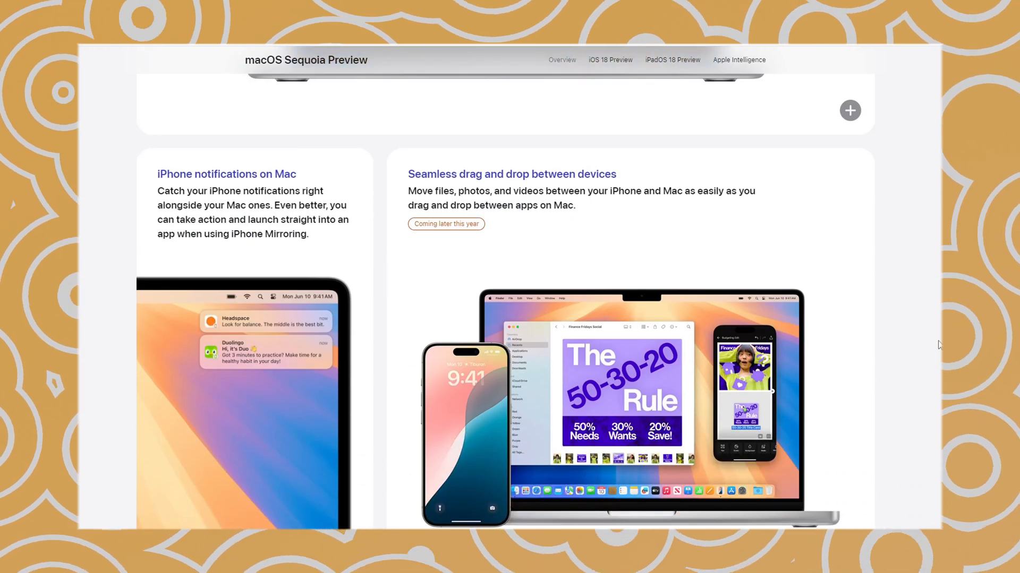
pyautogui.scroll(-3)
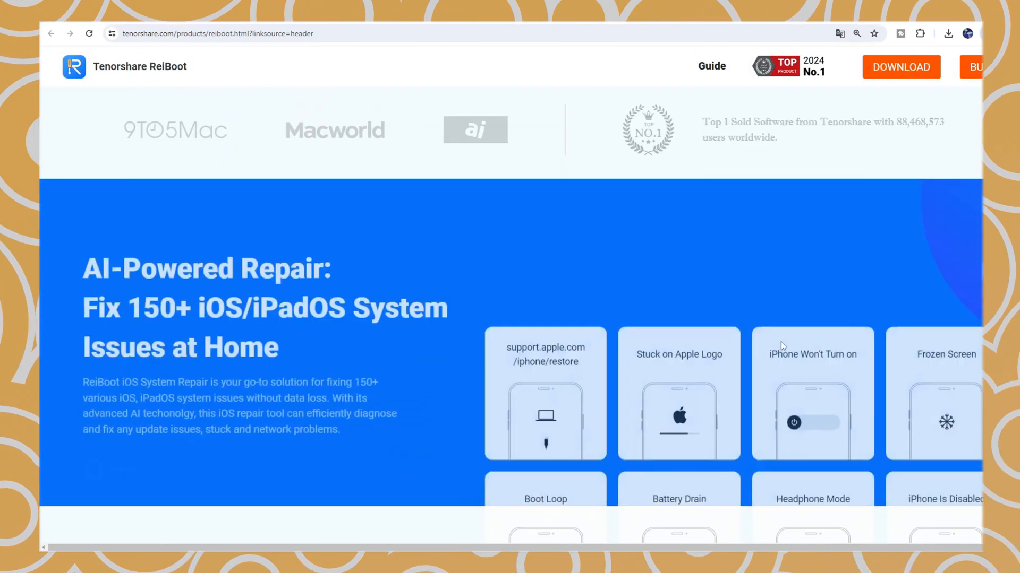
# - Scroll the ReiBoot page through recovery mode, repair modes, and reset/iOS 18 downgrade sections
pyautogui.scroll(-3)
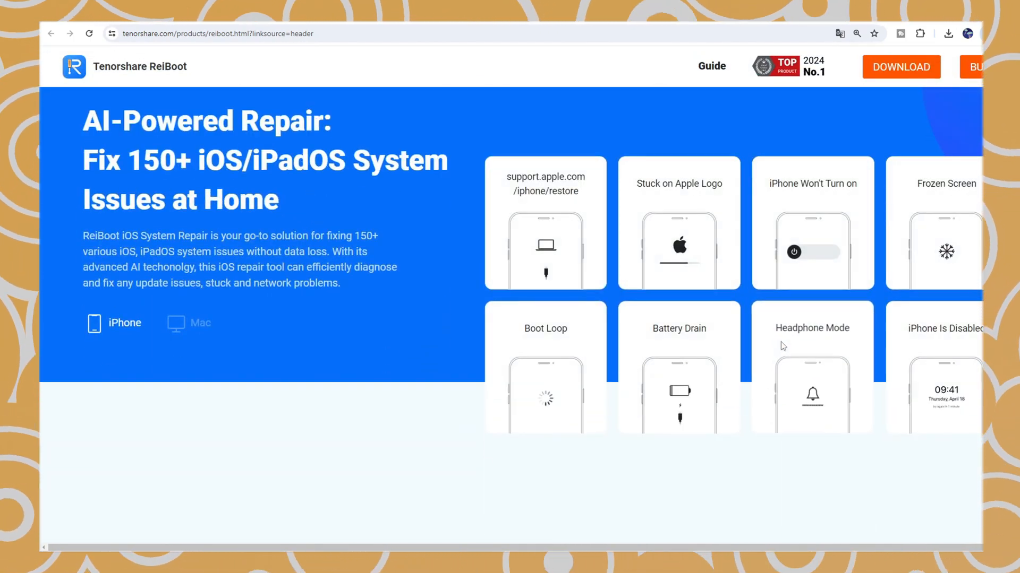
pyautogui.scroll(-3)
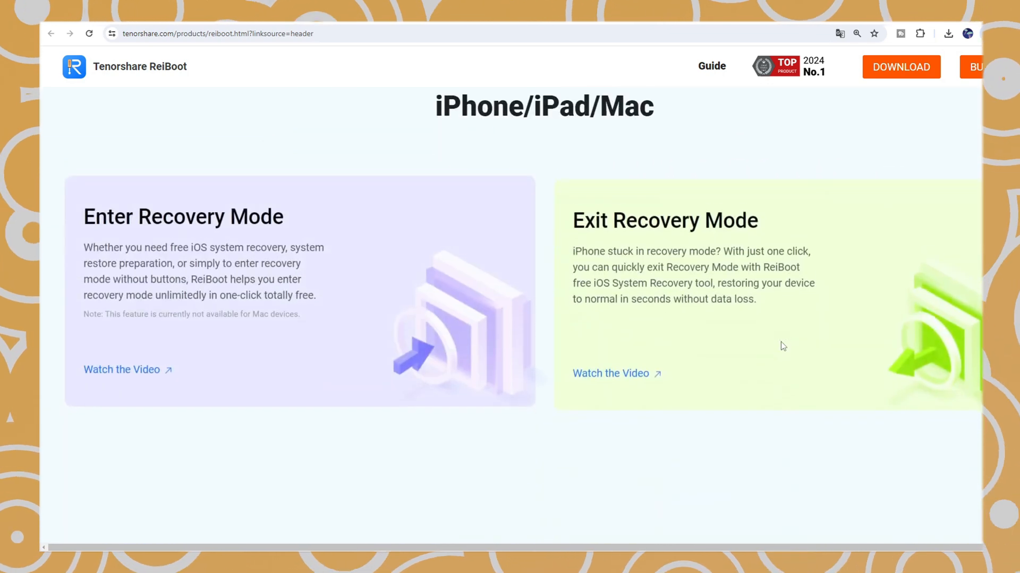
pyautogui.scroll(-3)
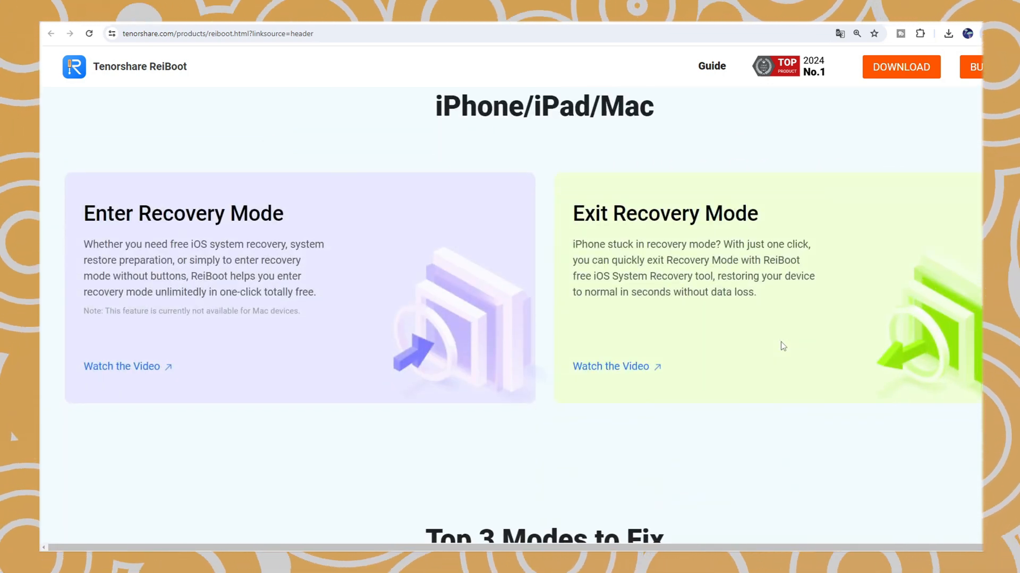
pyautogui.scroll(-3)
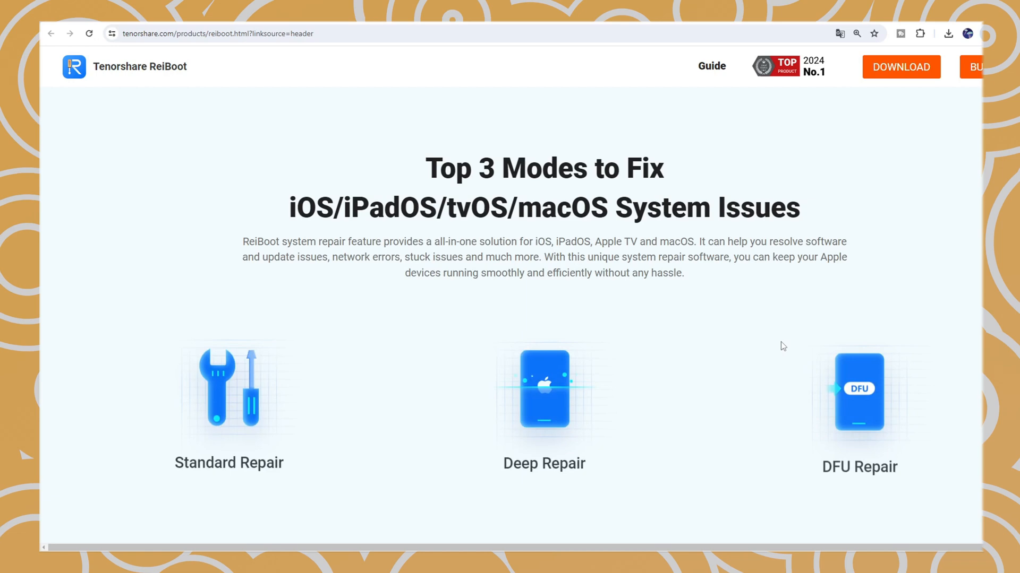
pyautogui.scroll(-3)
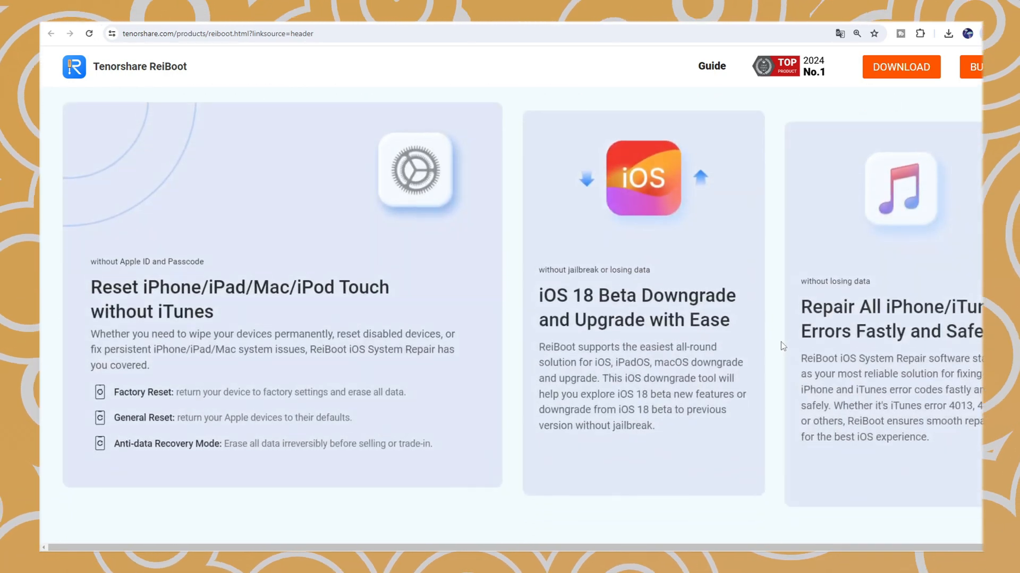